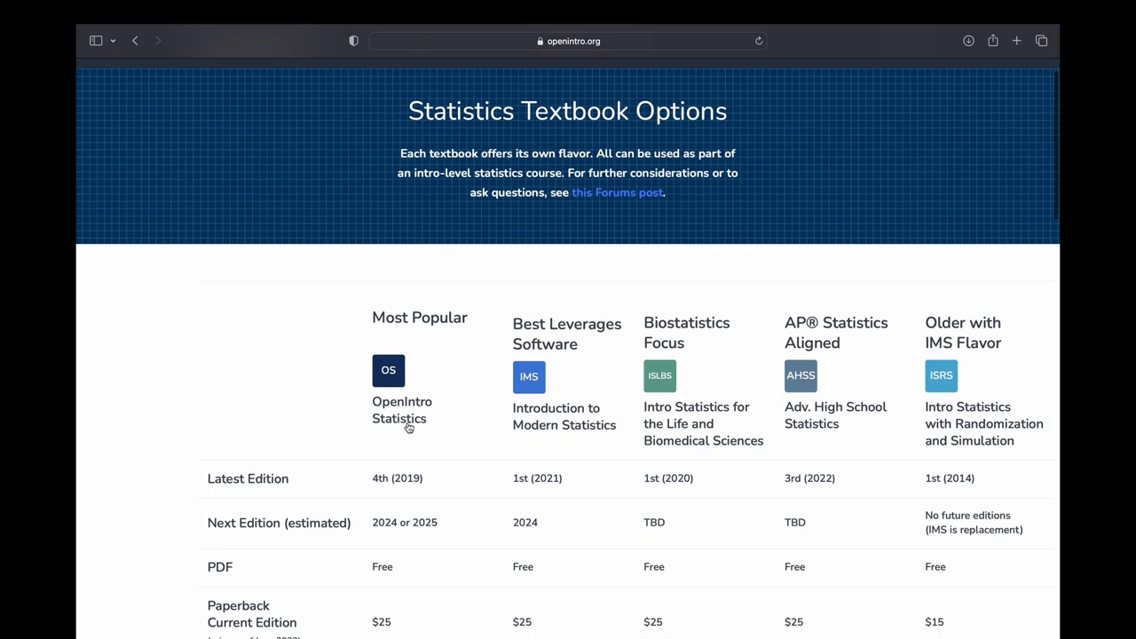
Step: Scroll the textbook options table down to the OpenIntro Statistics entry
scroll("down", 3)
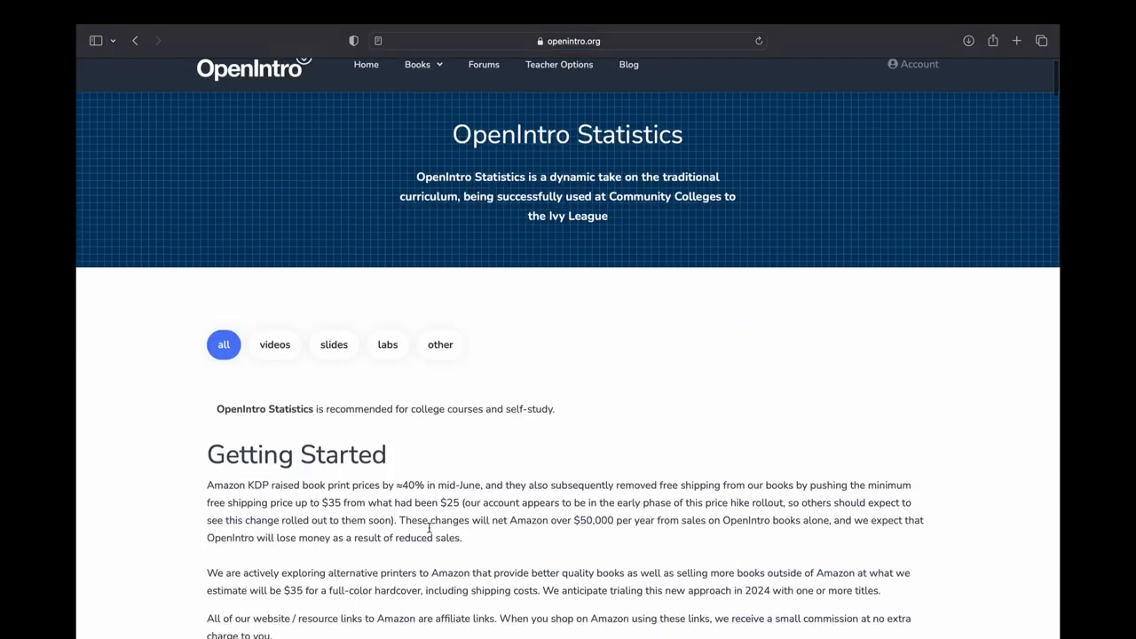
scroll("down", 3)
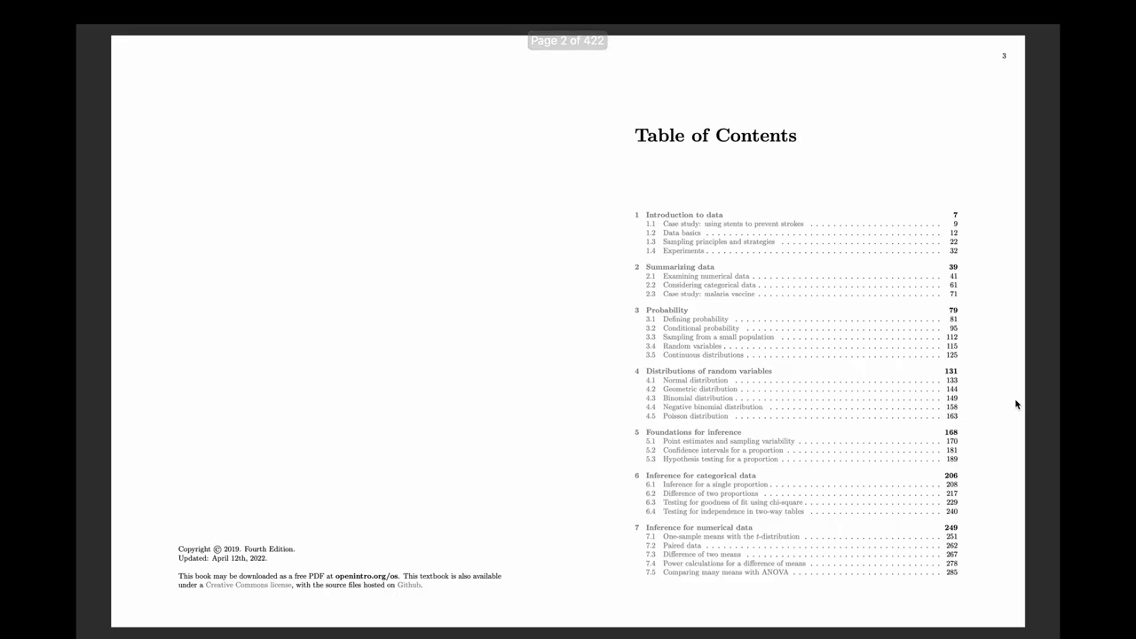
Step: From the PDF's Table of Contents, jump to the Chapter 3 probability section on disjoint outcomes
scroll("down", 3)
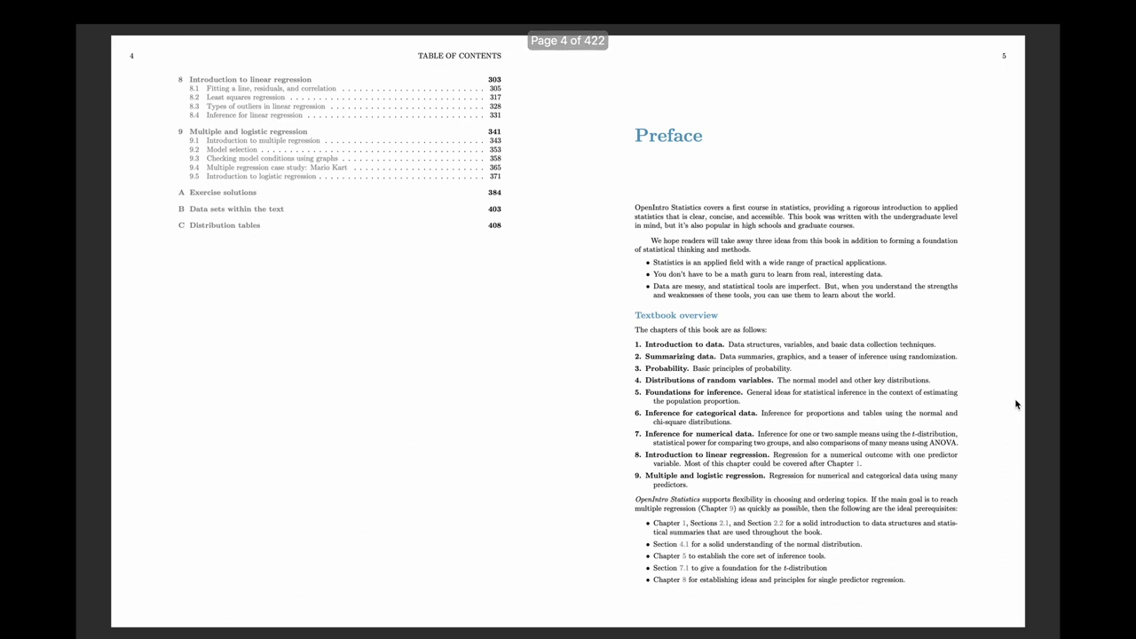
scroll("up", 3)
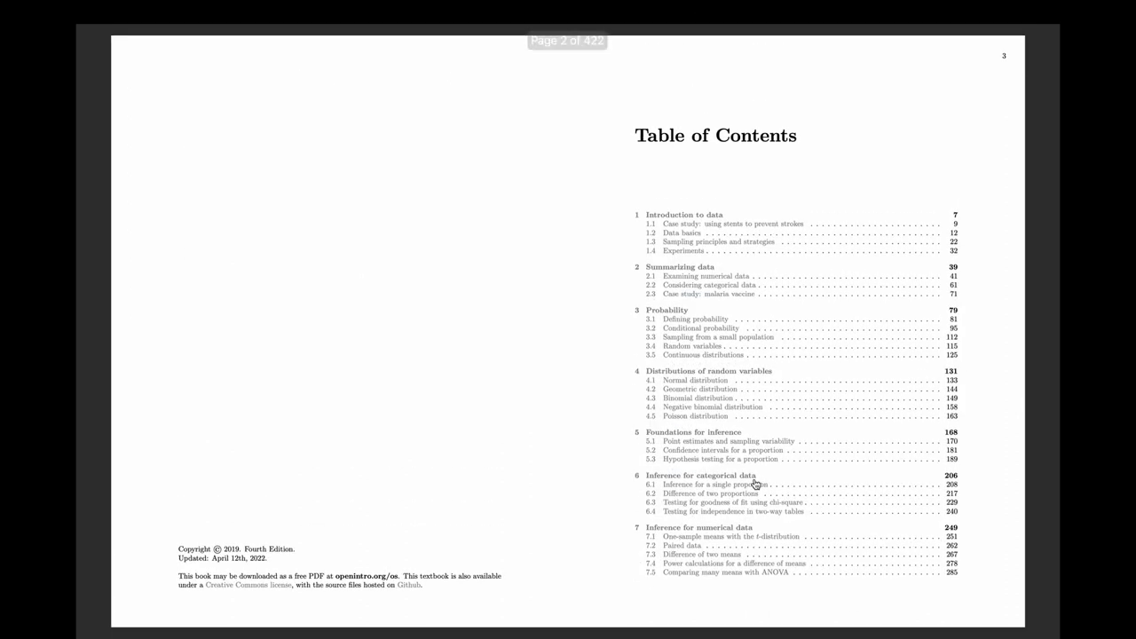
left_click(667, 309)
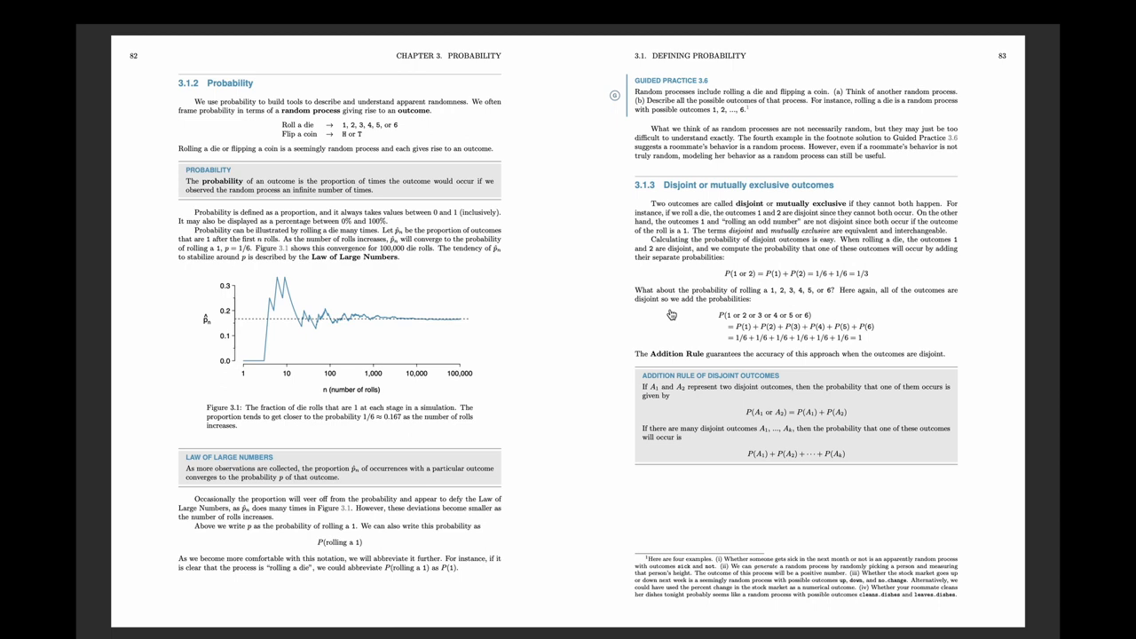
Step: Scroll past probability, distributions and inference to Section 8.1 on fitting a line, pages 304–305
scroll("down", 3)
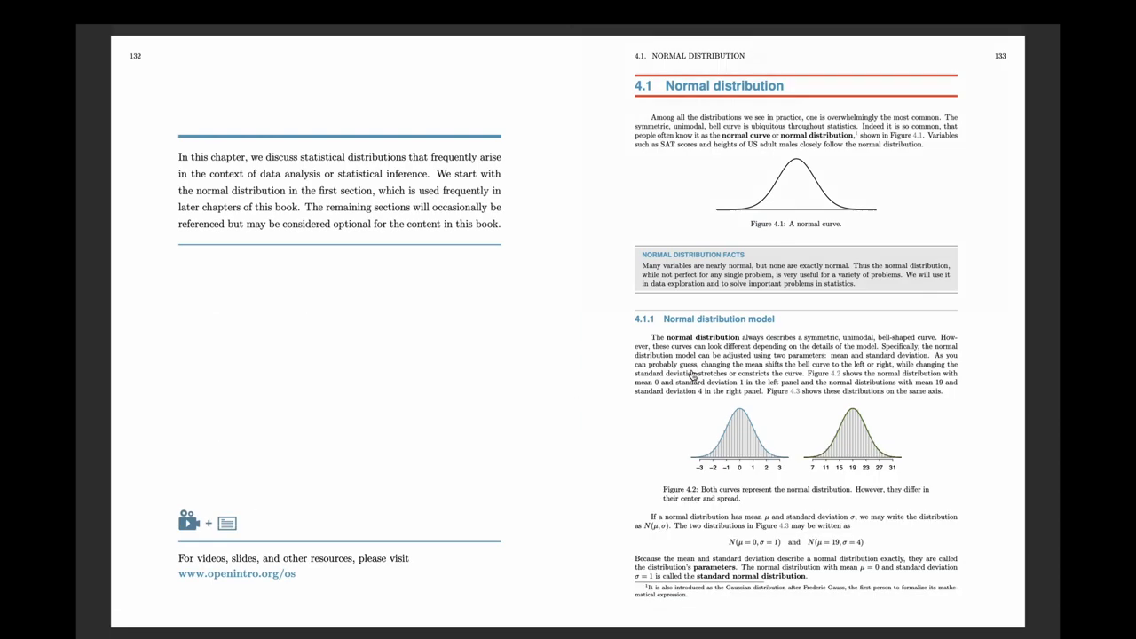
scroll("down", 3)
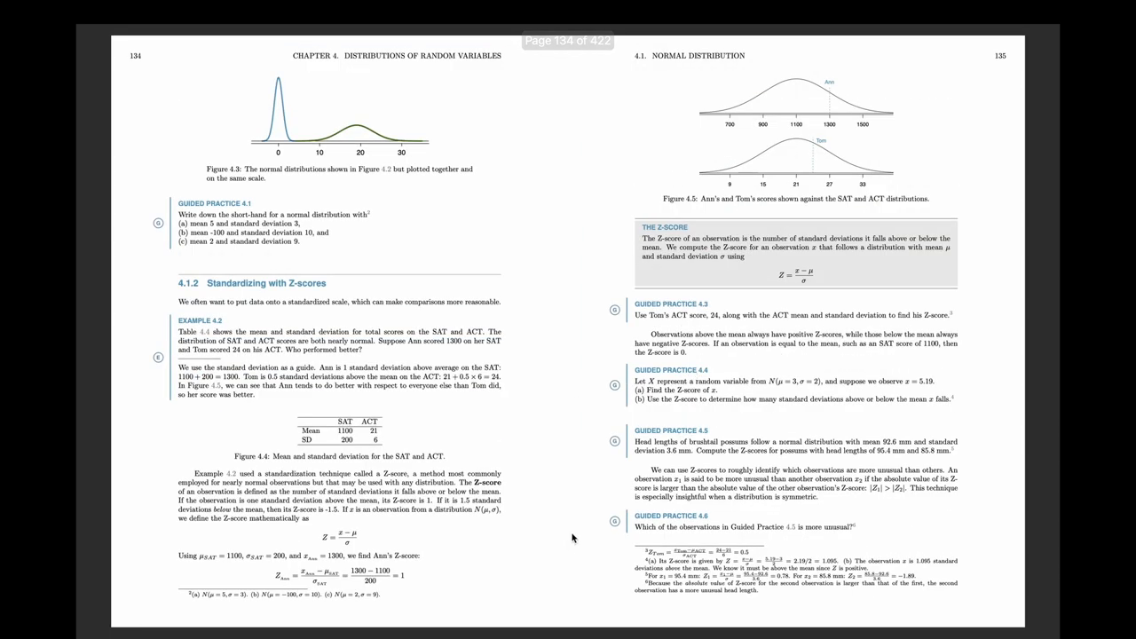
scroll("down", 3)
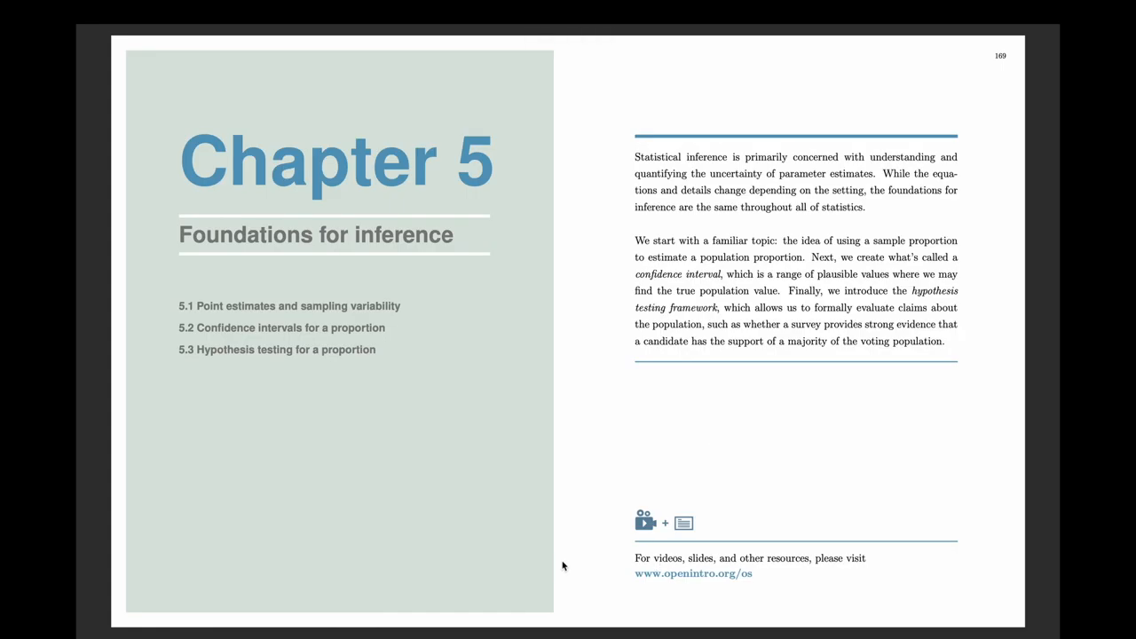
scroll("down", 3)
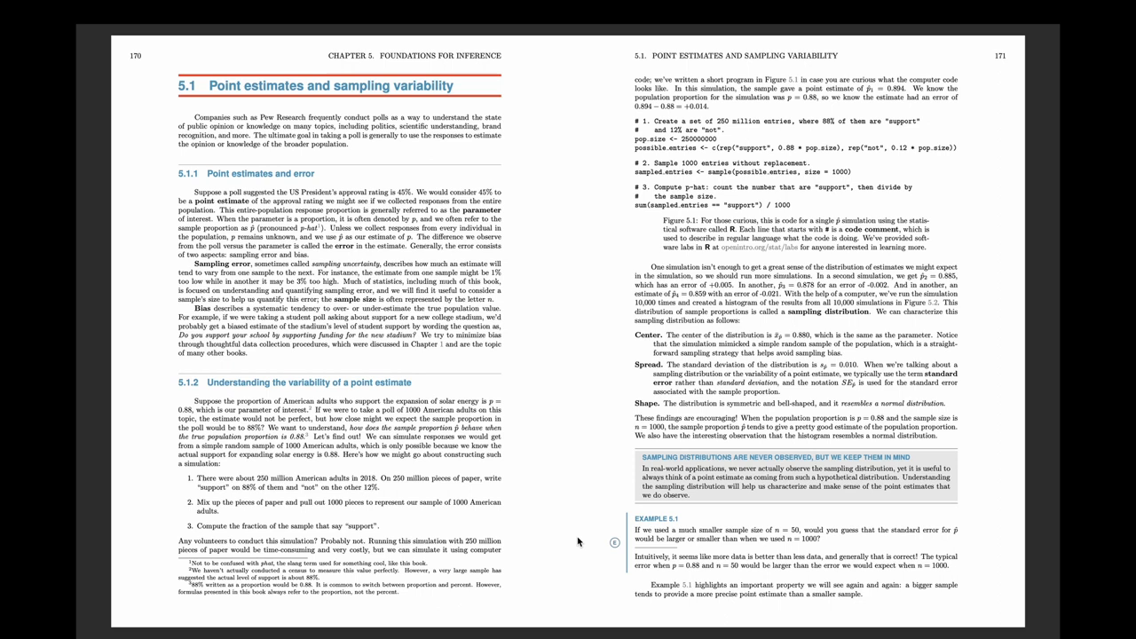
scroll("down", 3)
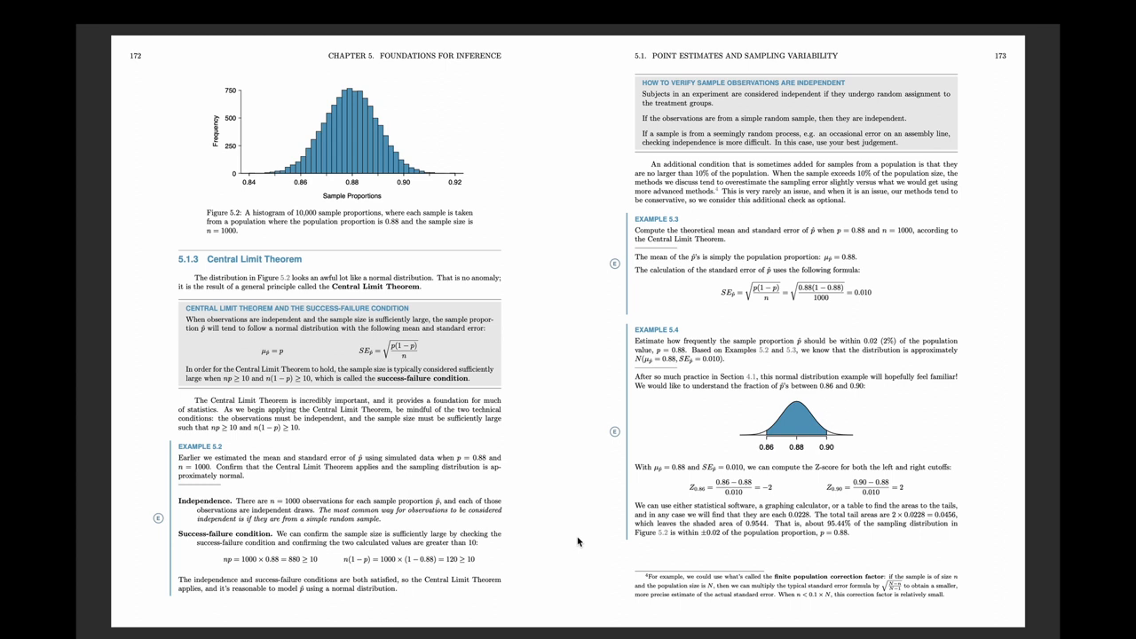
scroll("down", 3)
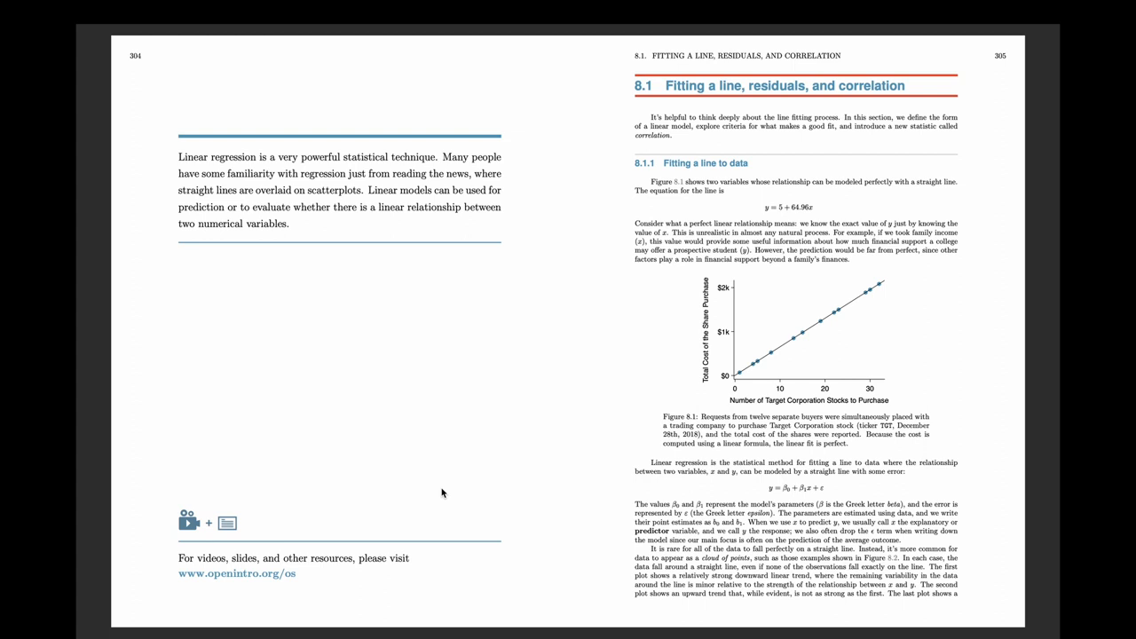
Step: Scroll past Chapter 8's residuals, correlation and exercises to Section 9.1 multiple regression, pages 342–343
scroll("down", 3)
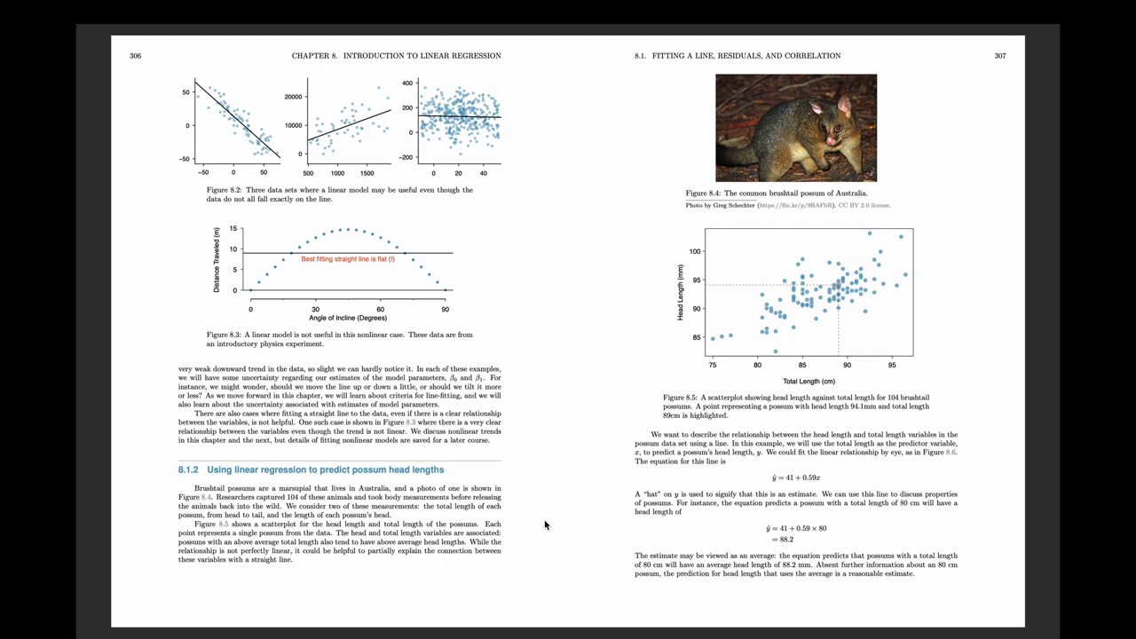
scroll("down", 3)
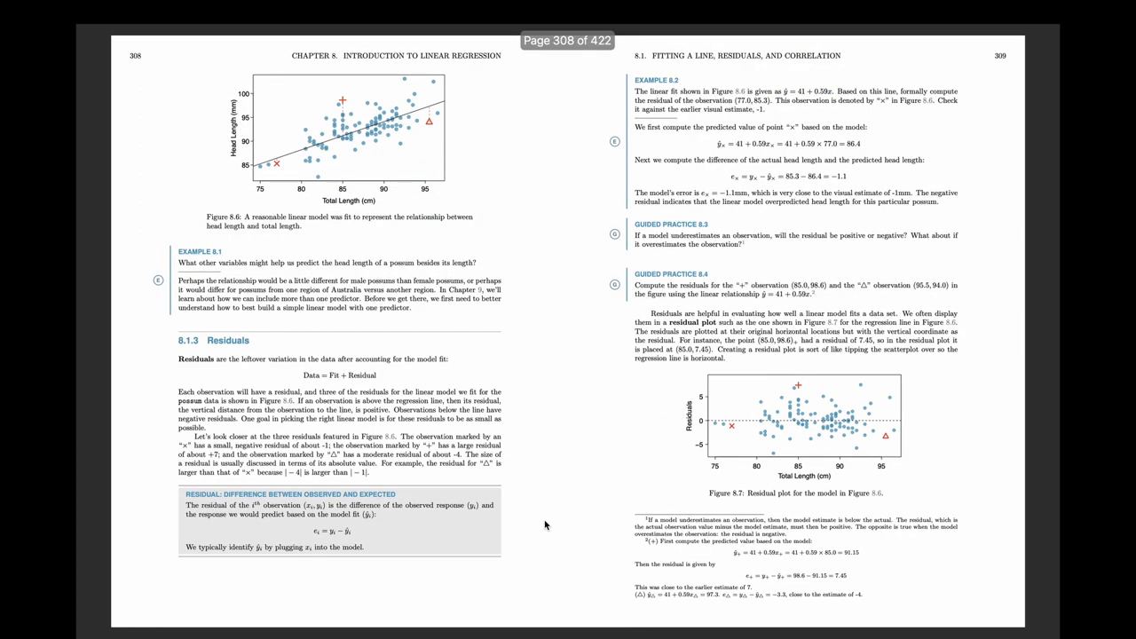
scroll("down", 3)
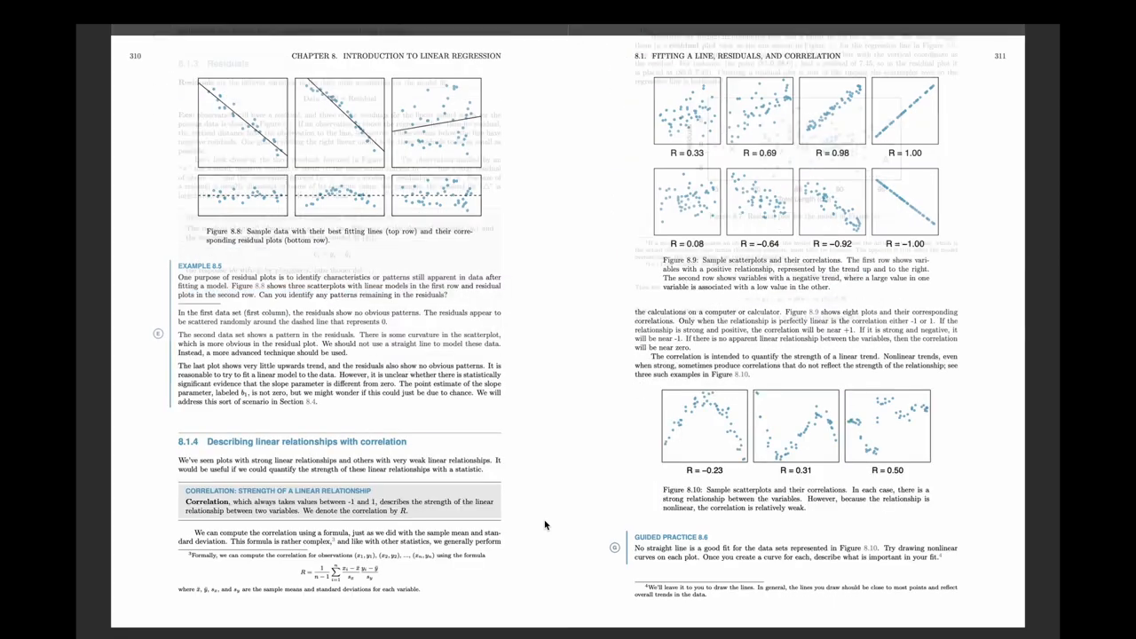
scroll("down", 3)
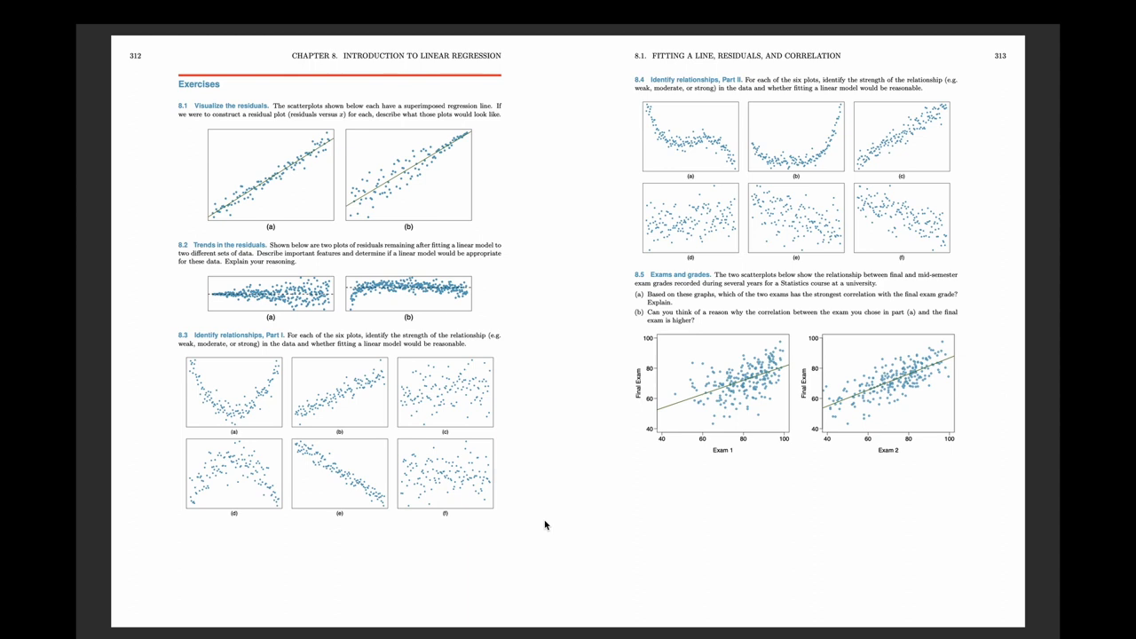
scroll("down", 3)
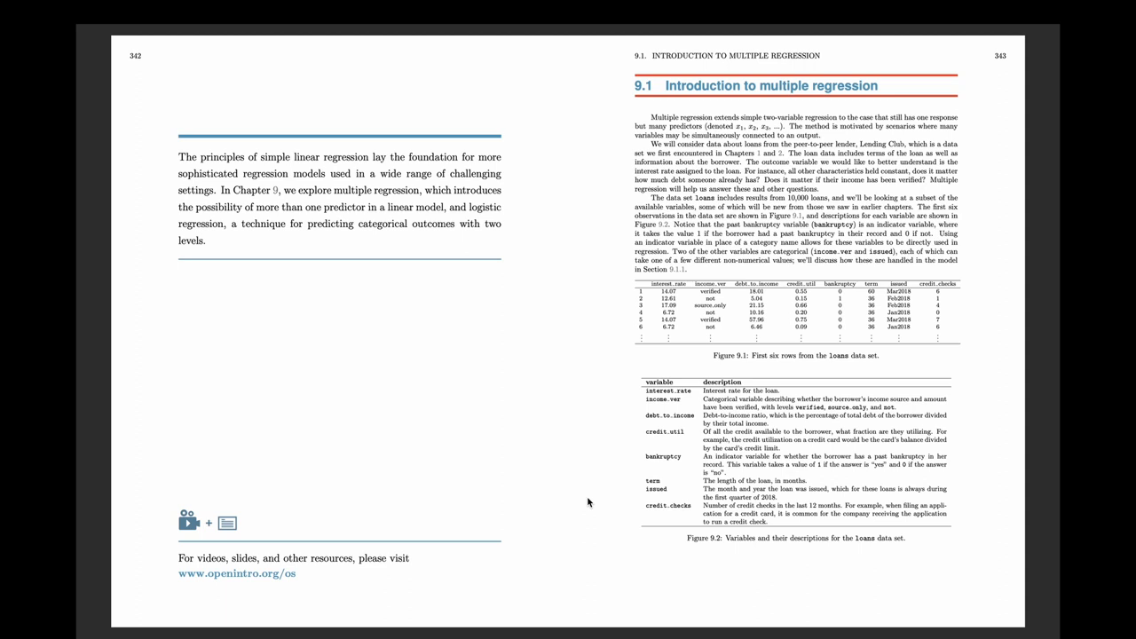
Step: Scroll past indicator predictors and adjusted R² to Chapter 9's baby-weights exercises, page 350
scroll("down", 3)
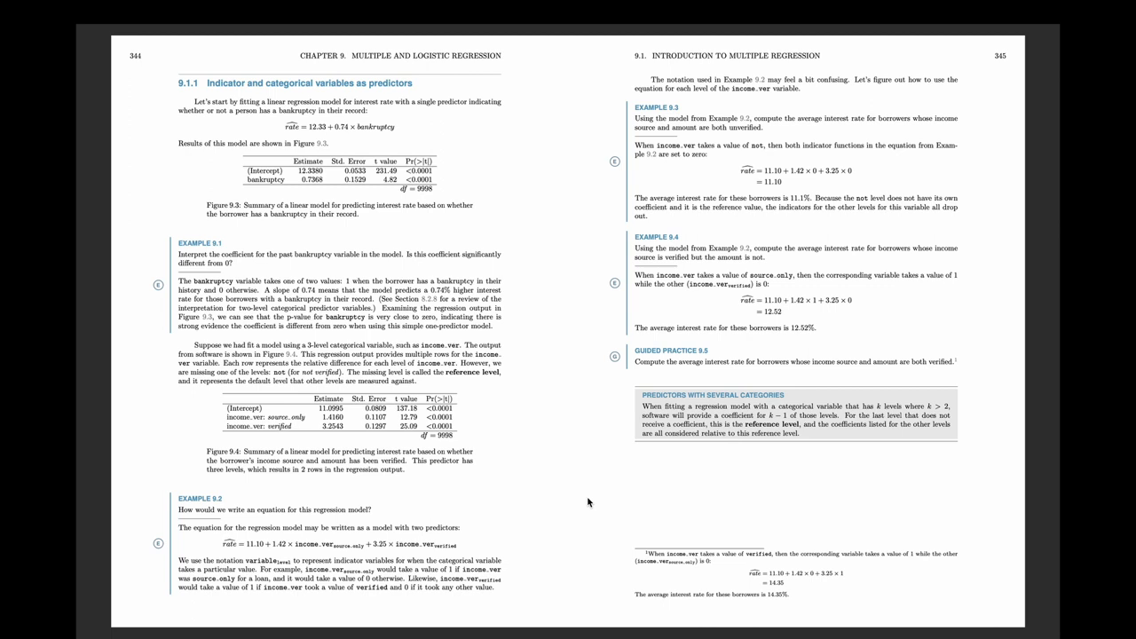
scroll("down", 3)
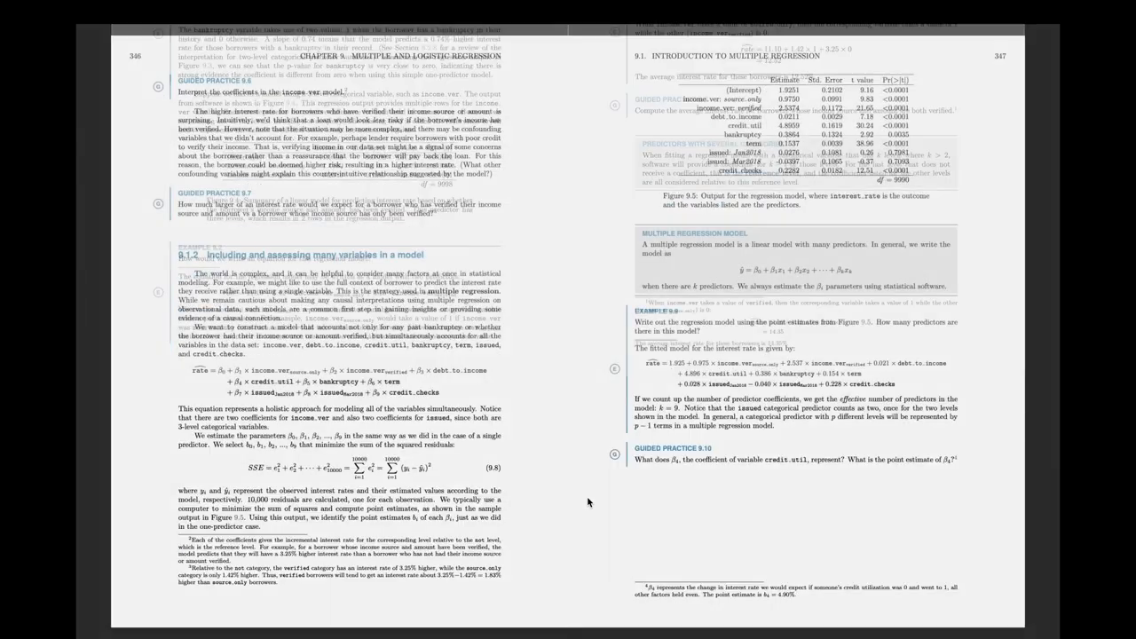
scroll("down", 3)
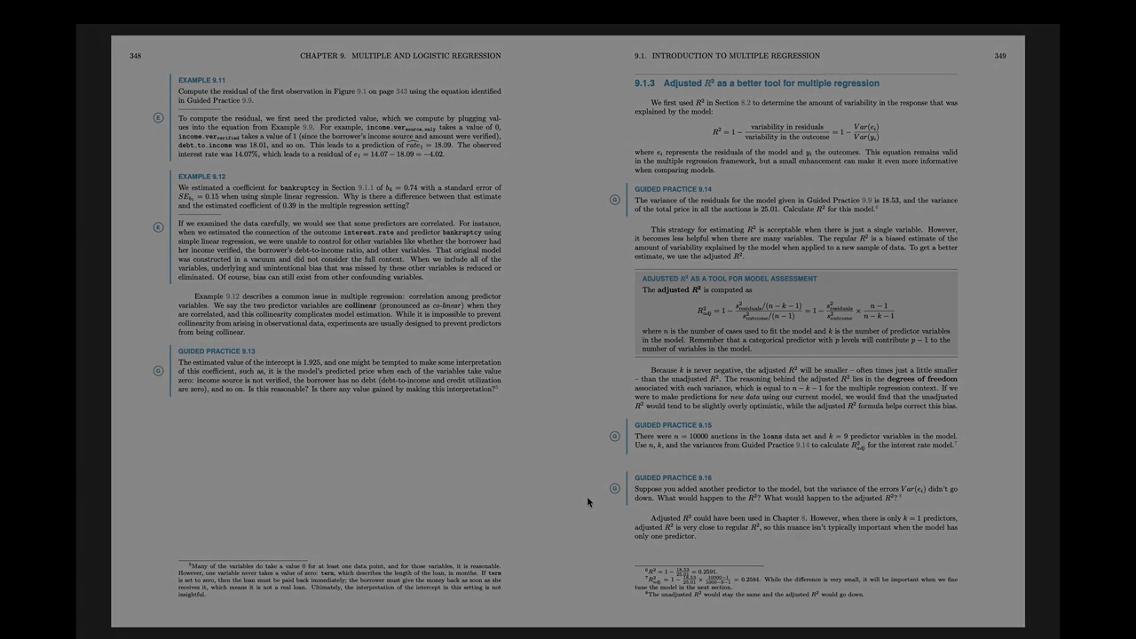
scroll("down", 3)
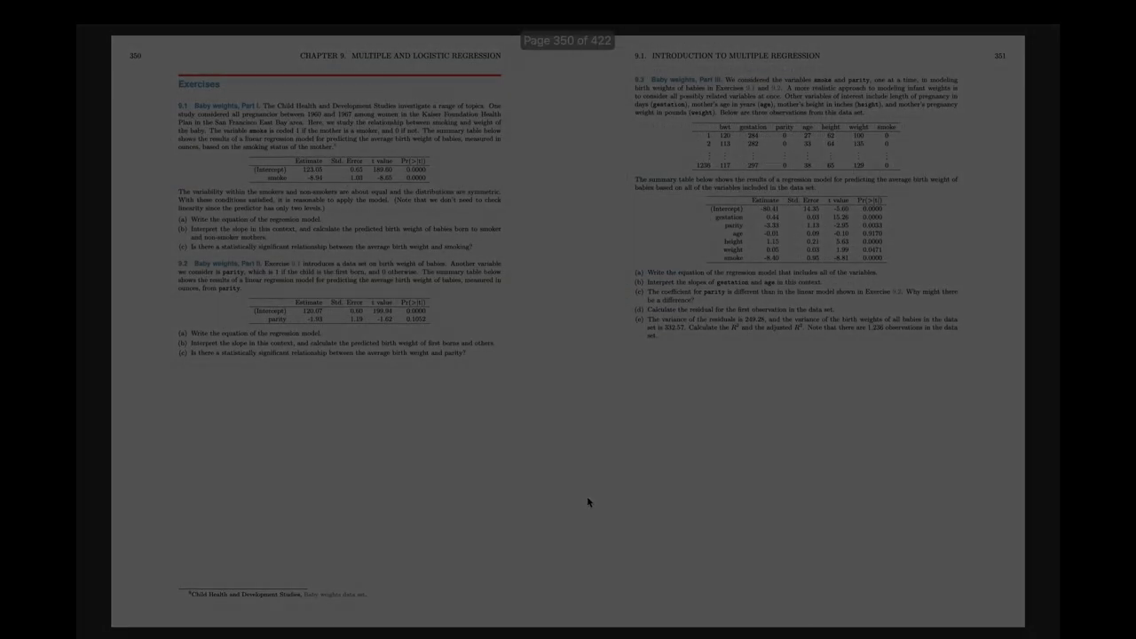